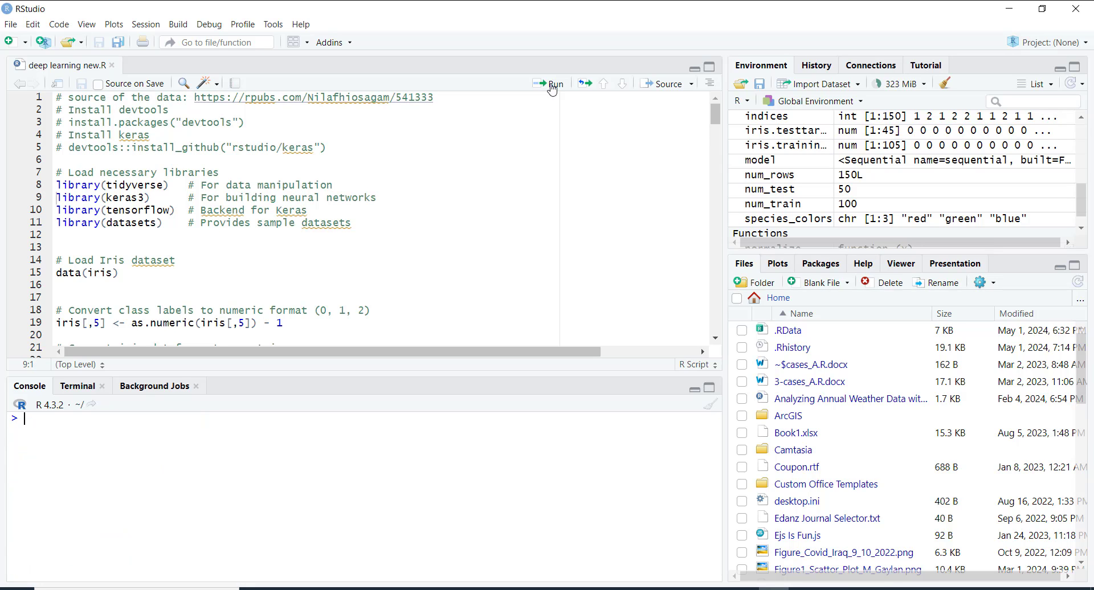
Load tidyverse, keras3, tensorflow and datasets, then load the Iris data with data(iris)
click(556, 84)
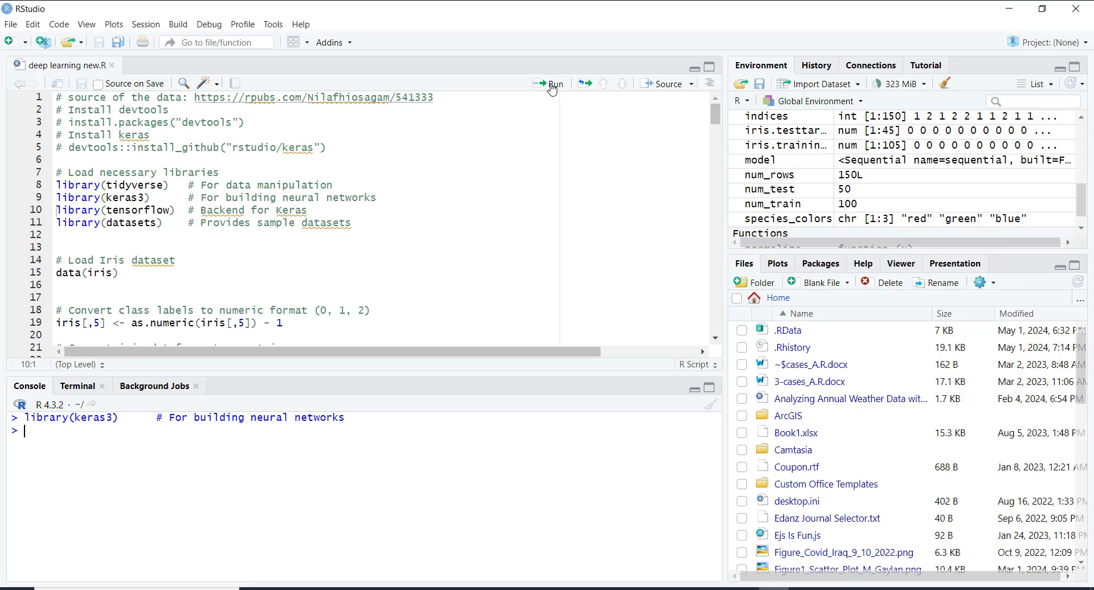
mouse_move(9, 194)
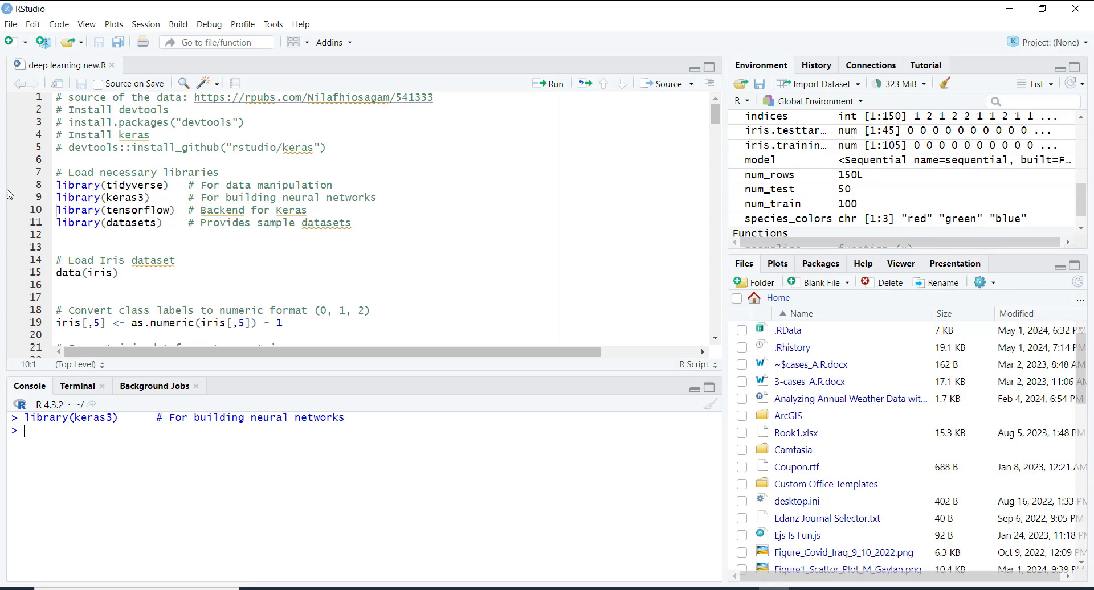
click(581, 112)
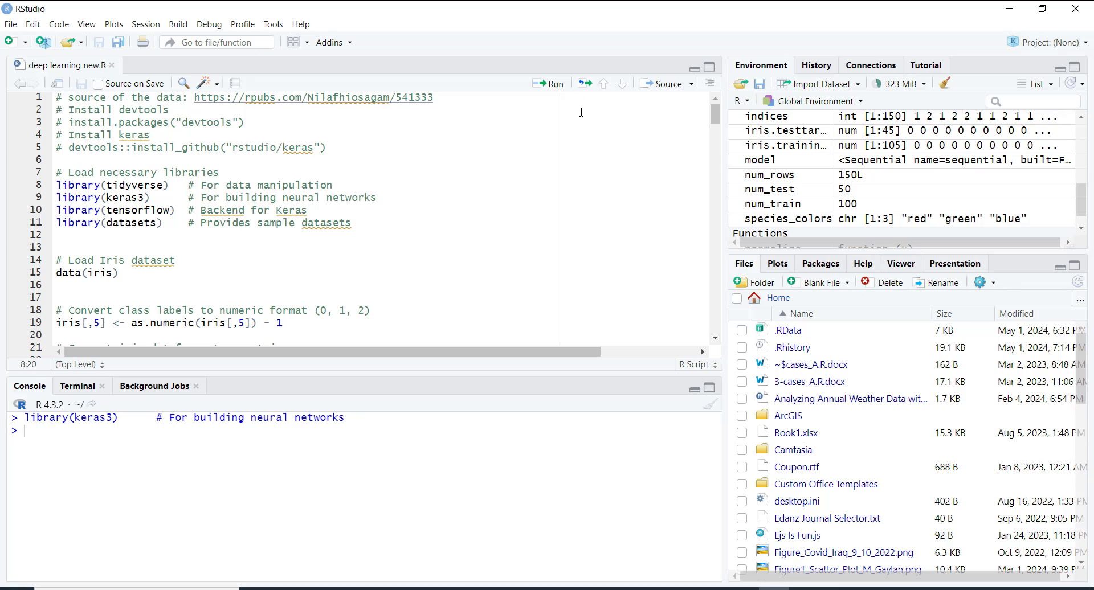
click(550, 84)
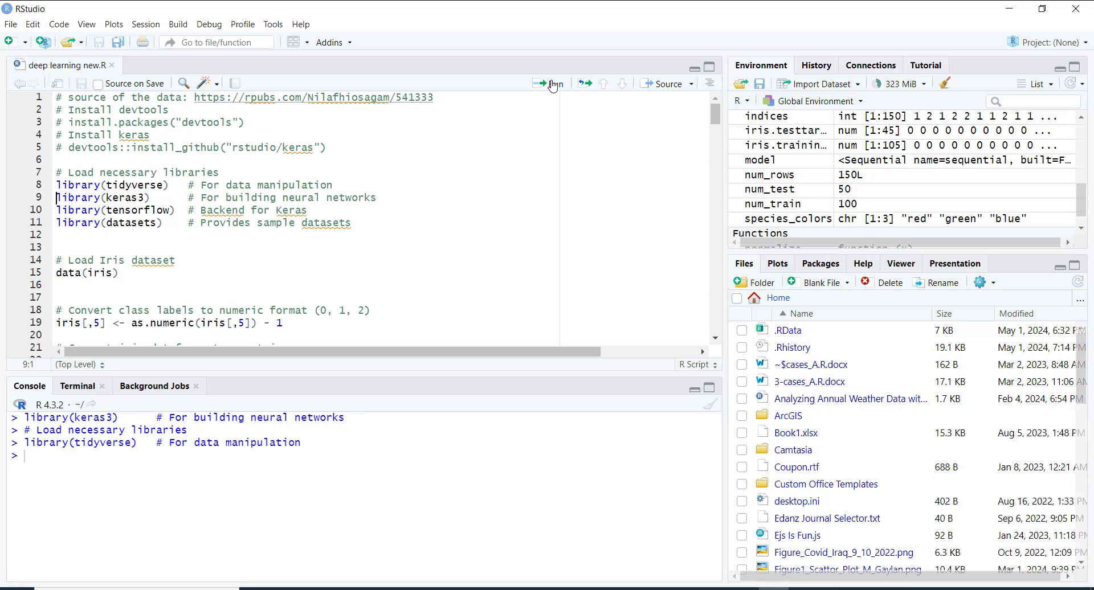
click(551, 84)
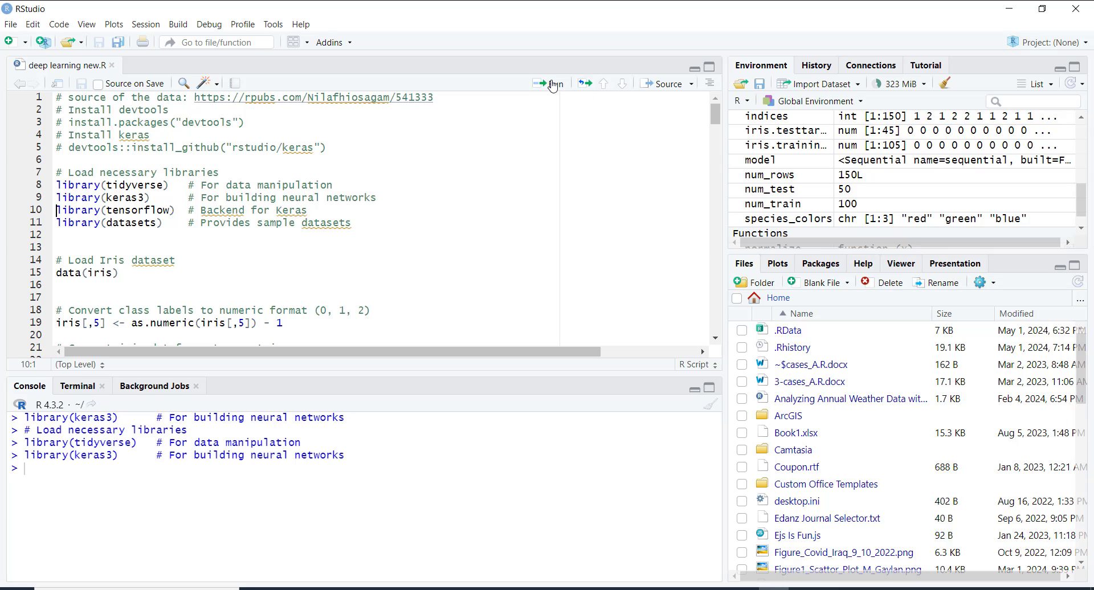
click(551, 83)
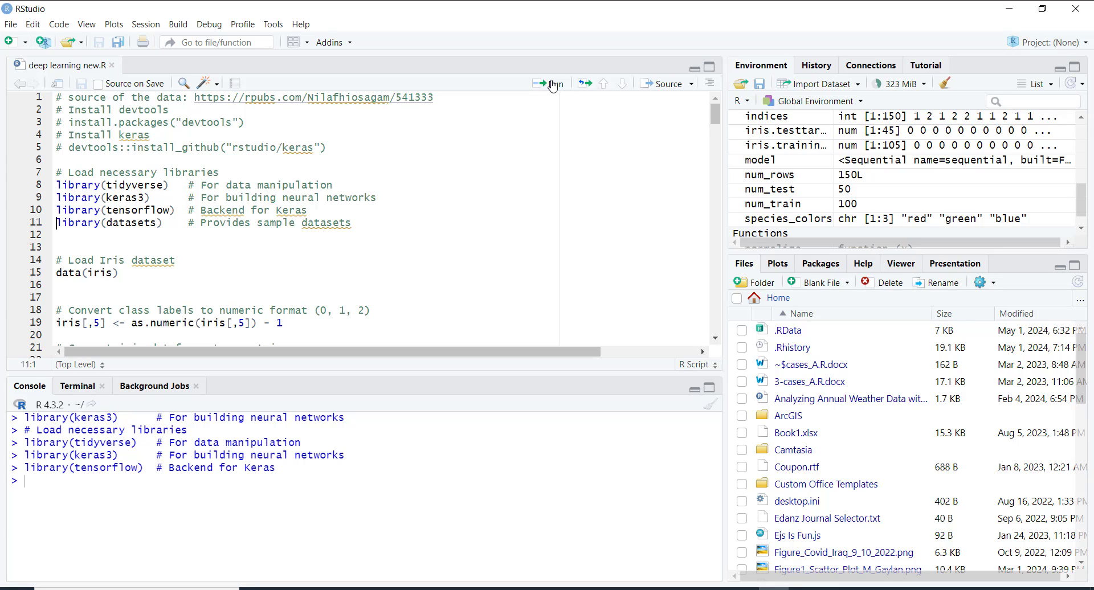
click(551, 83)
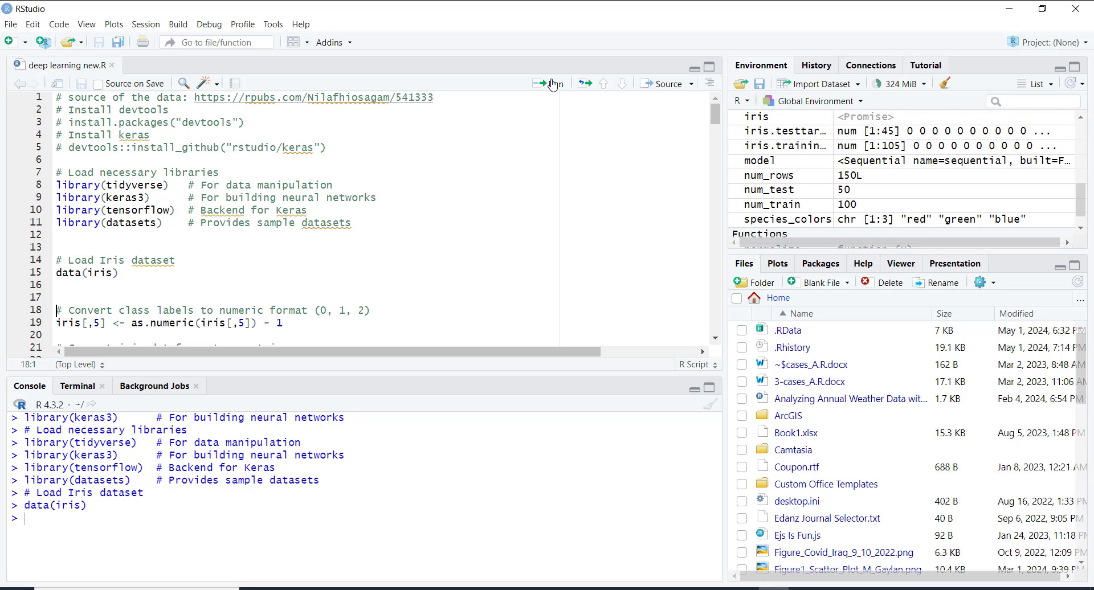
Recode Iris species as 0, 1, 2, convert to an unnamed matrix, and sample training rows
click(542, 83)
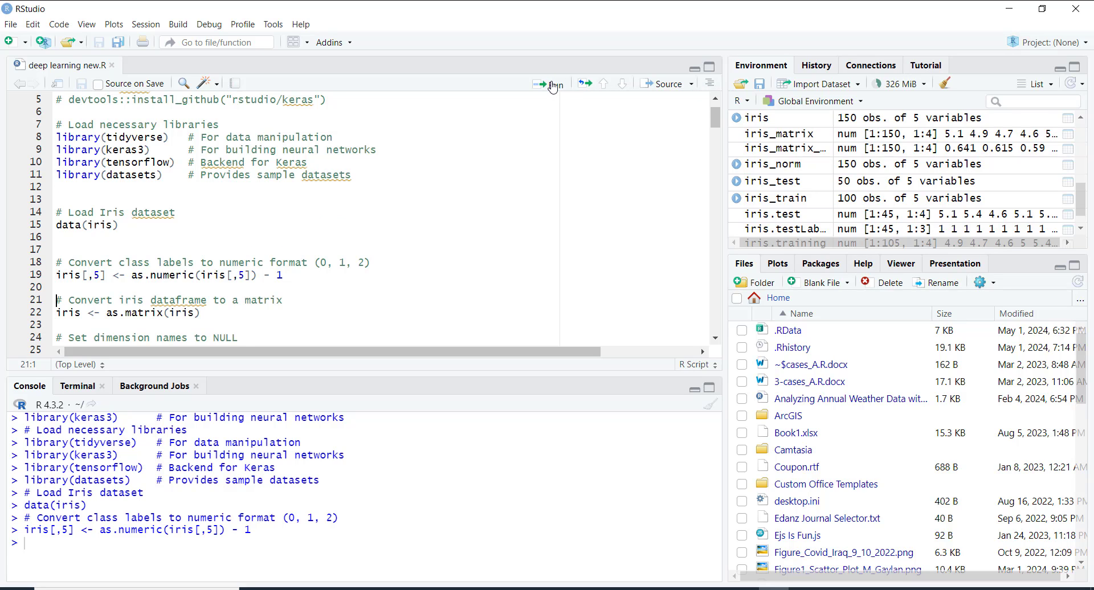
click(551, 83)
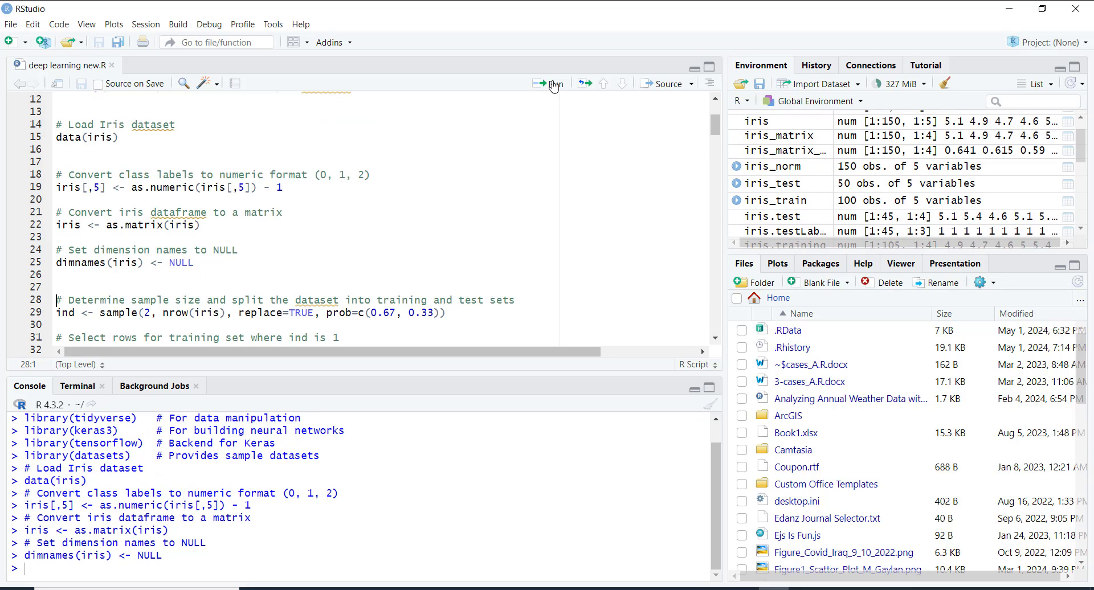
mouse_move(553, 83)
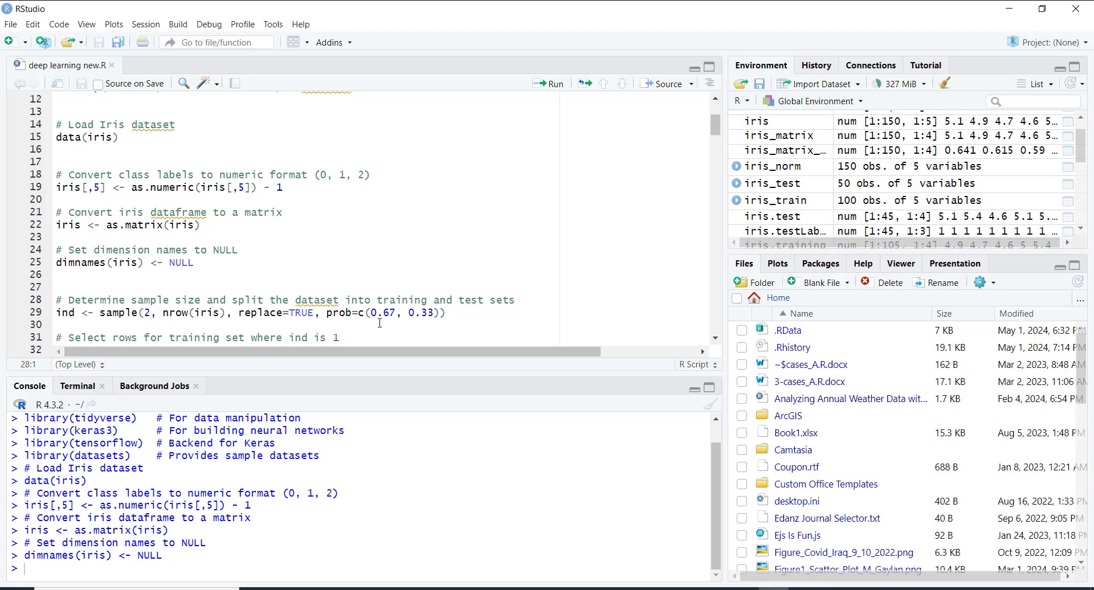
mouse_move(426, 328)
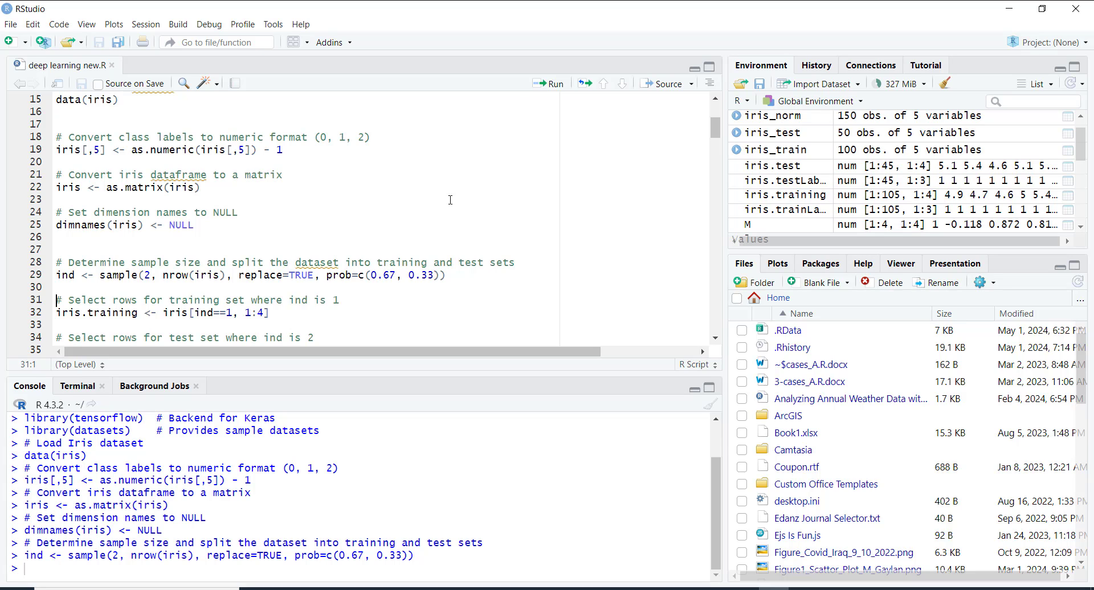
click(550, 84)
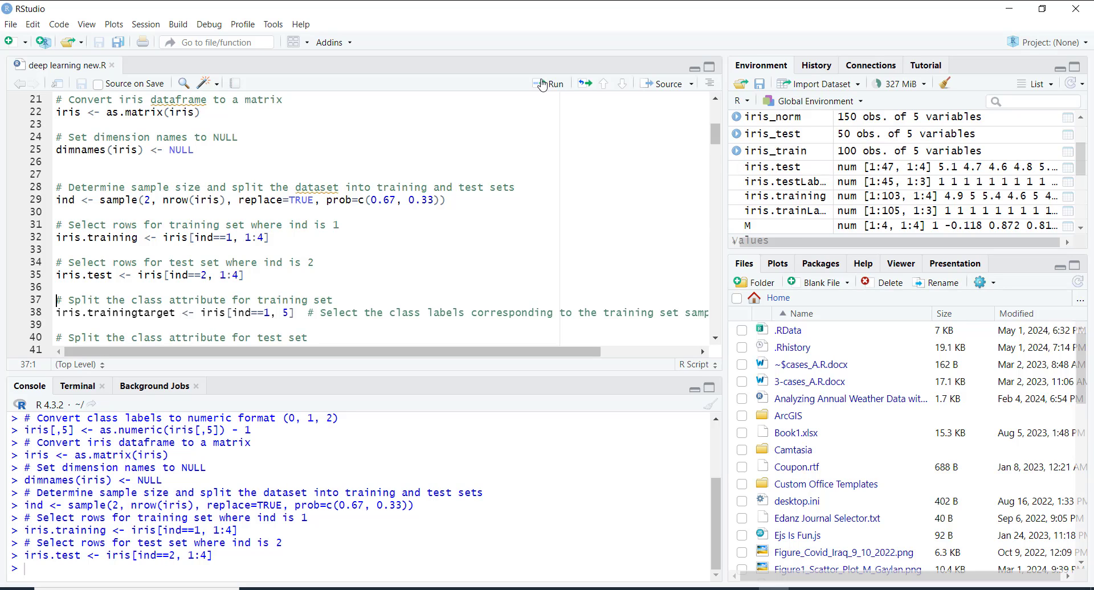
Create iris.trainingtarget and iris.testtarget from the class label column
click(550, 84)
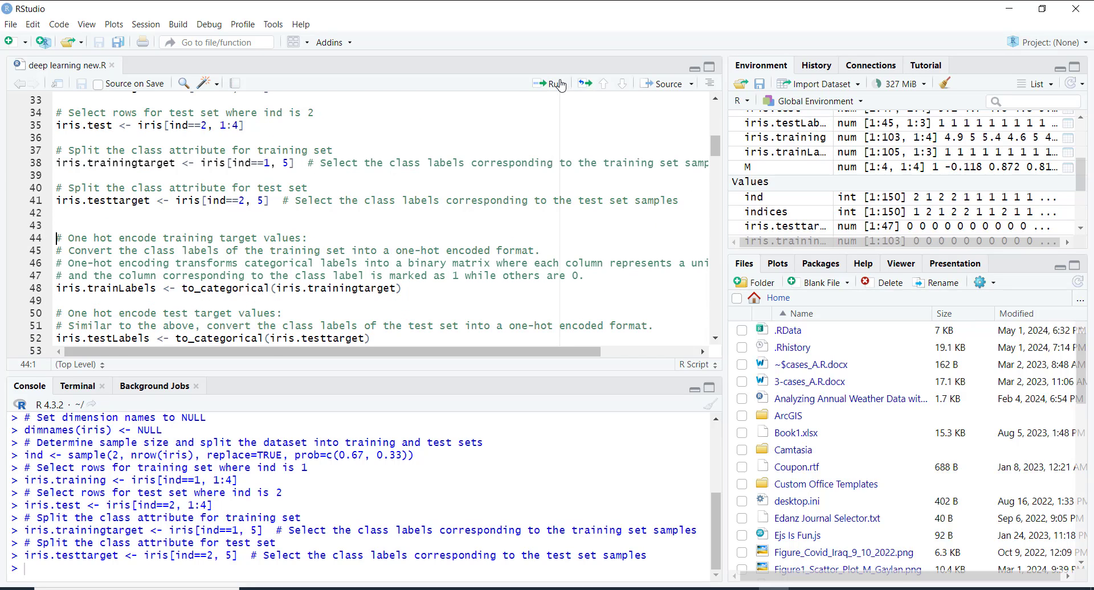
Apply to_categorical to the training and test targets and print iris.testLabels
click(555, 83)
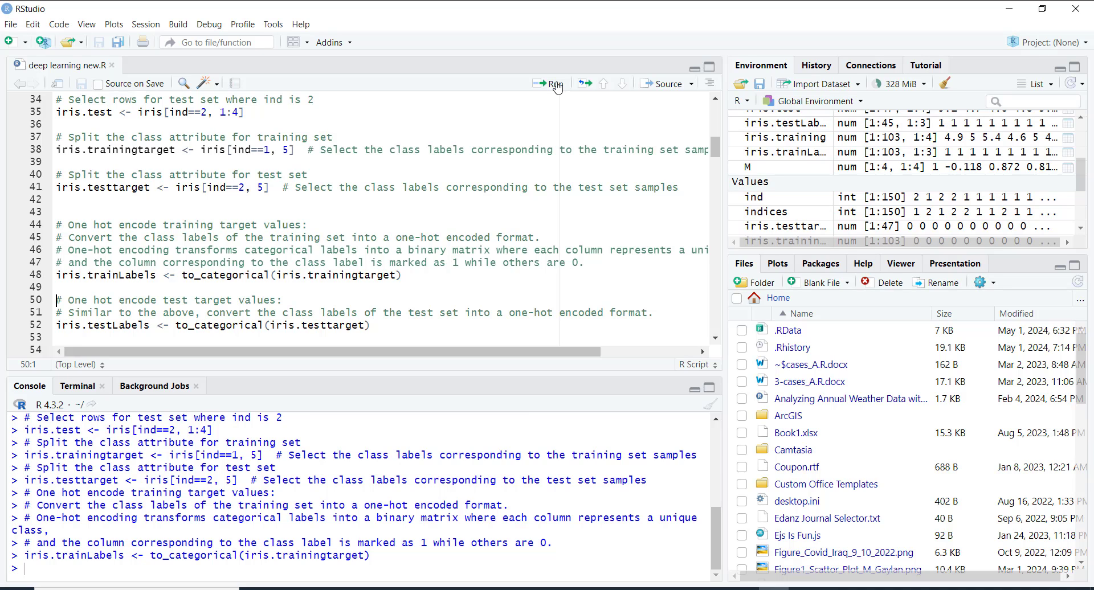
click(551, 84)
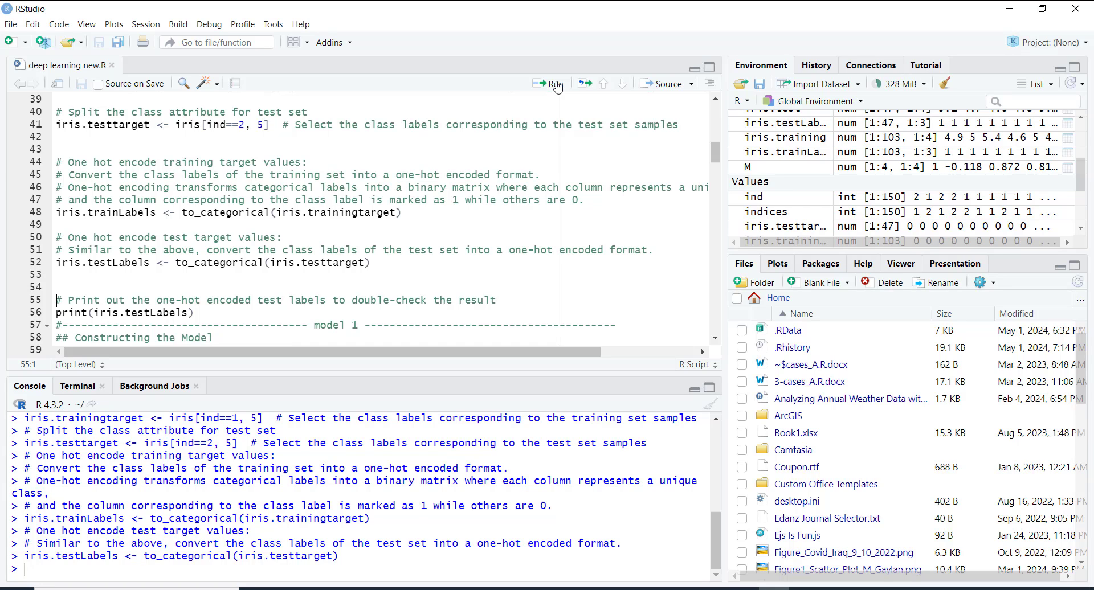
click(554, 84)
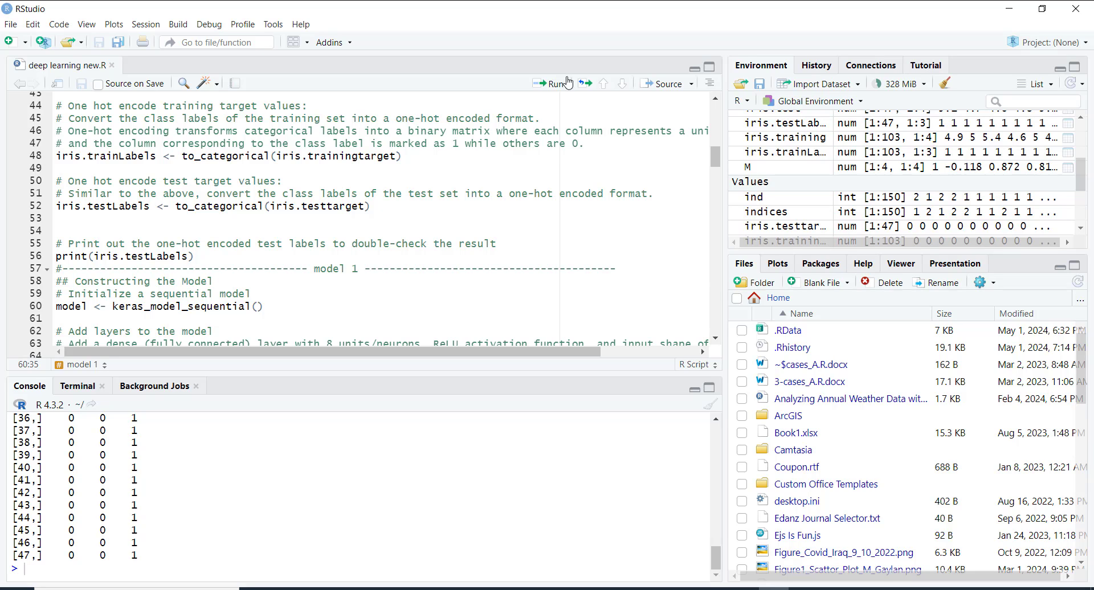
Initialize a sequential model and add the dense layers with output shapes 8 and 3
click(551, 84)
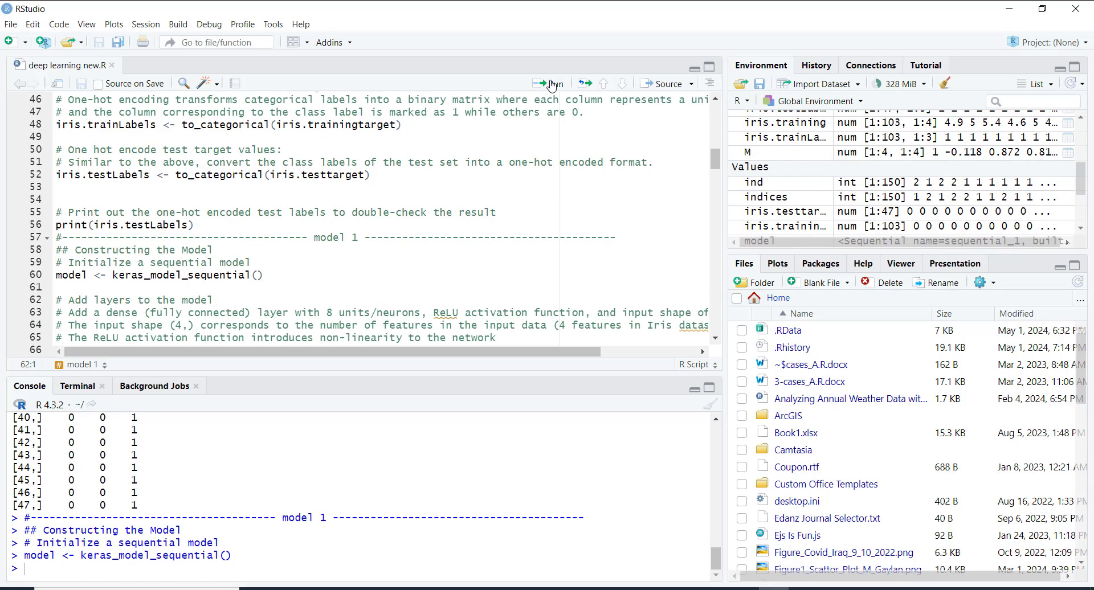
scroll(down, 3)
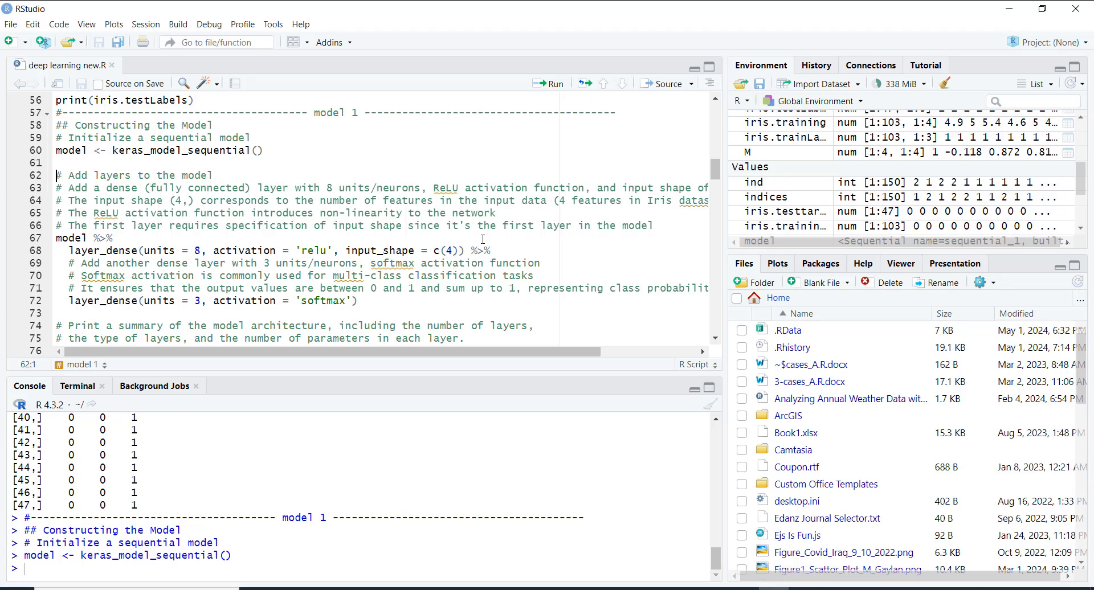
click(205, 251)
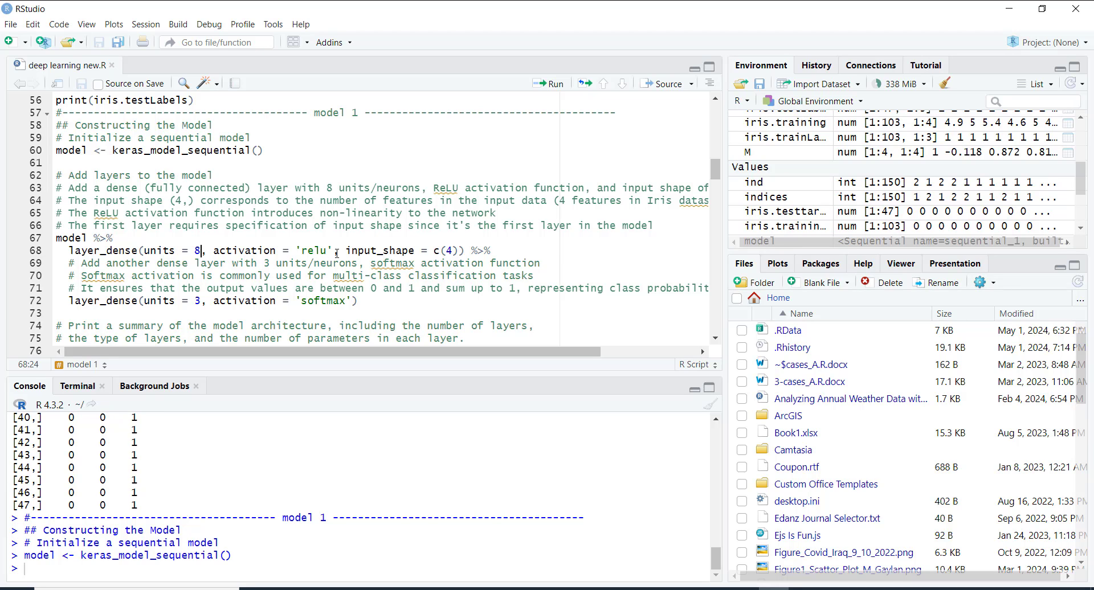
mouse_move(442, 250)
text(summary(model))
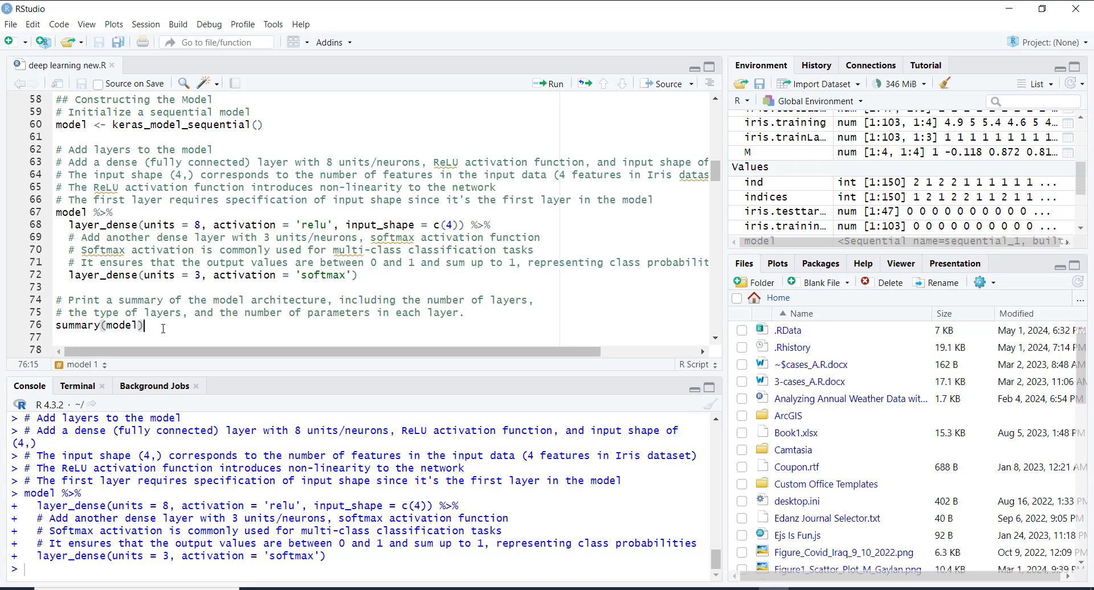
click(554, 84)
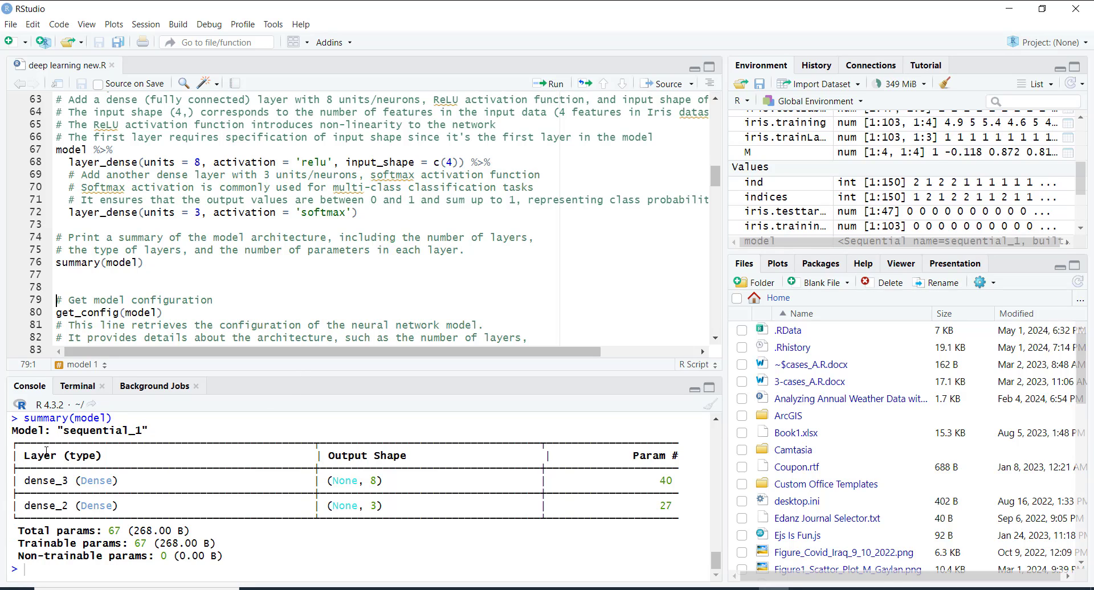
mouse_move(447, 479)
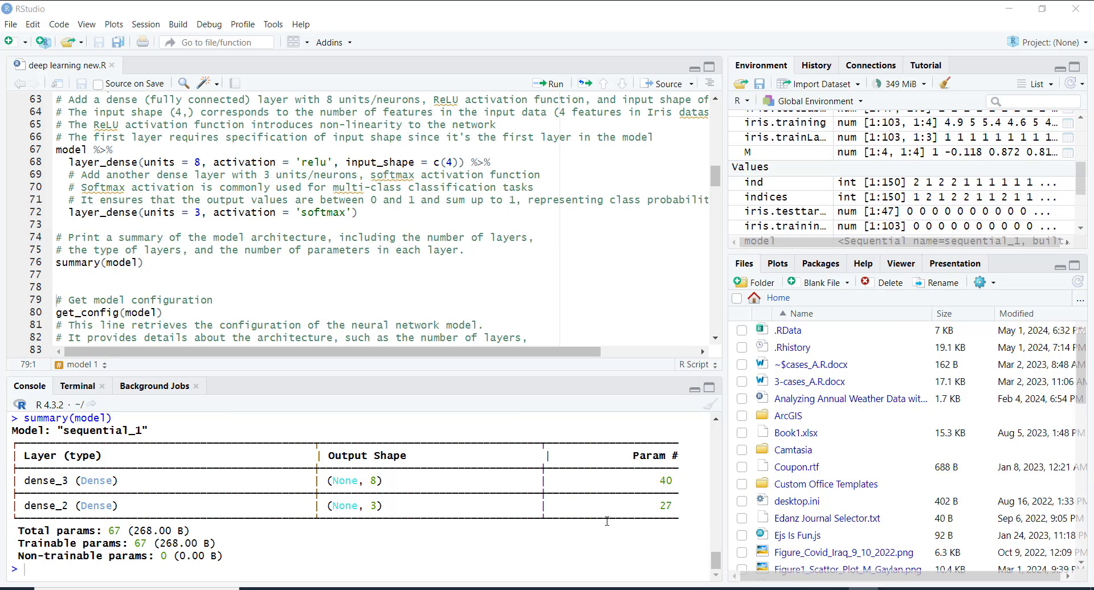
mouse_move(655, 510)
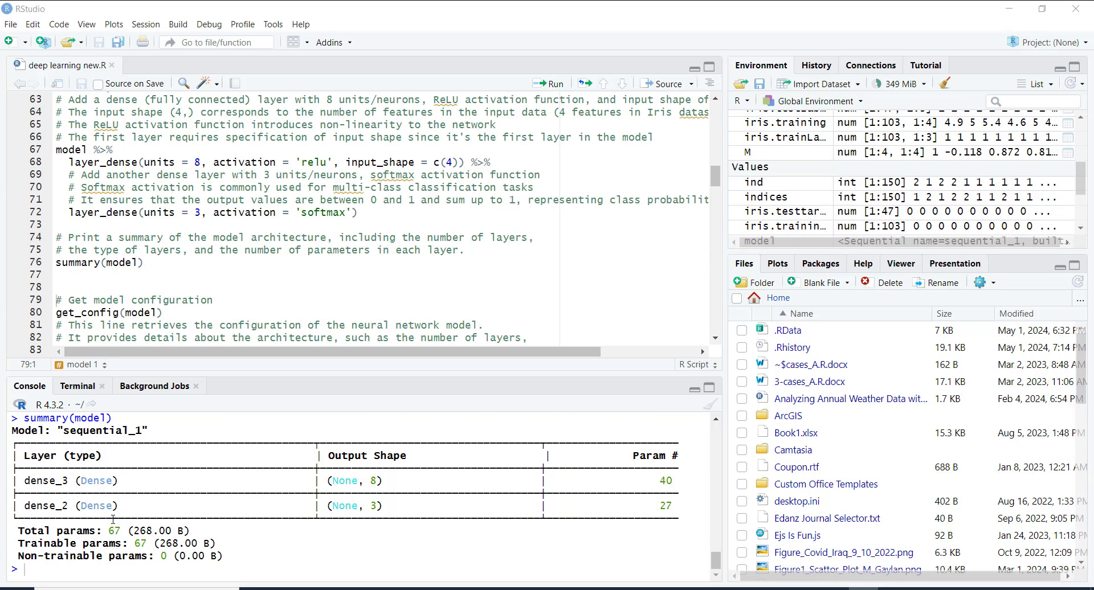
Print the model's configuration, first layer details, and list of layers
click(553, 84)
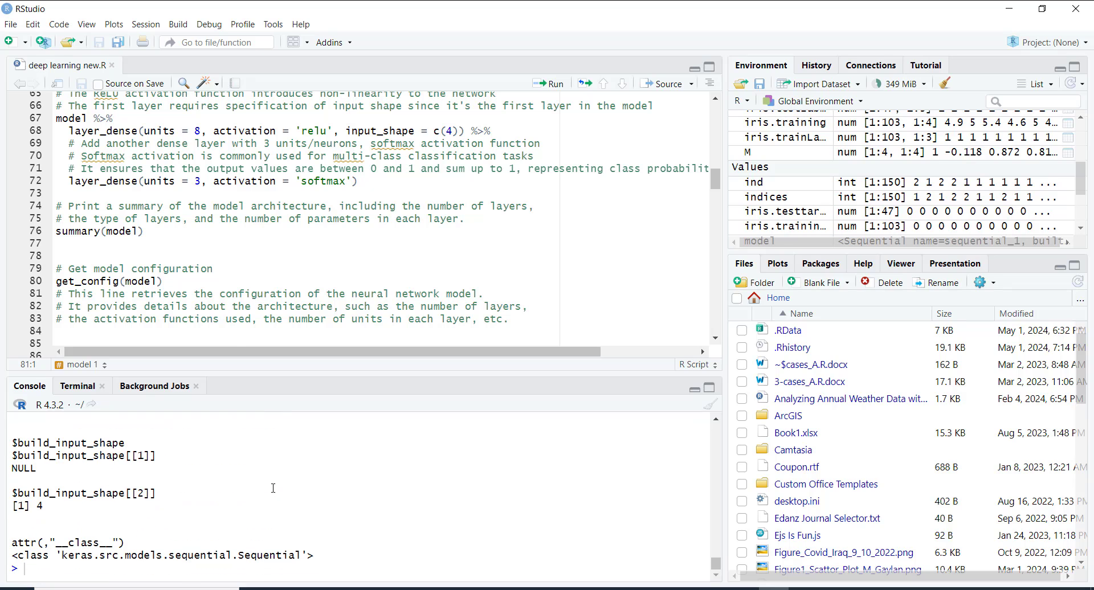
click(553, 84)
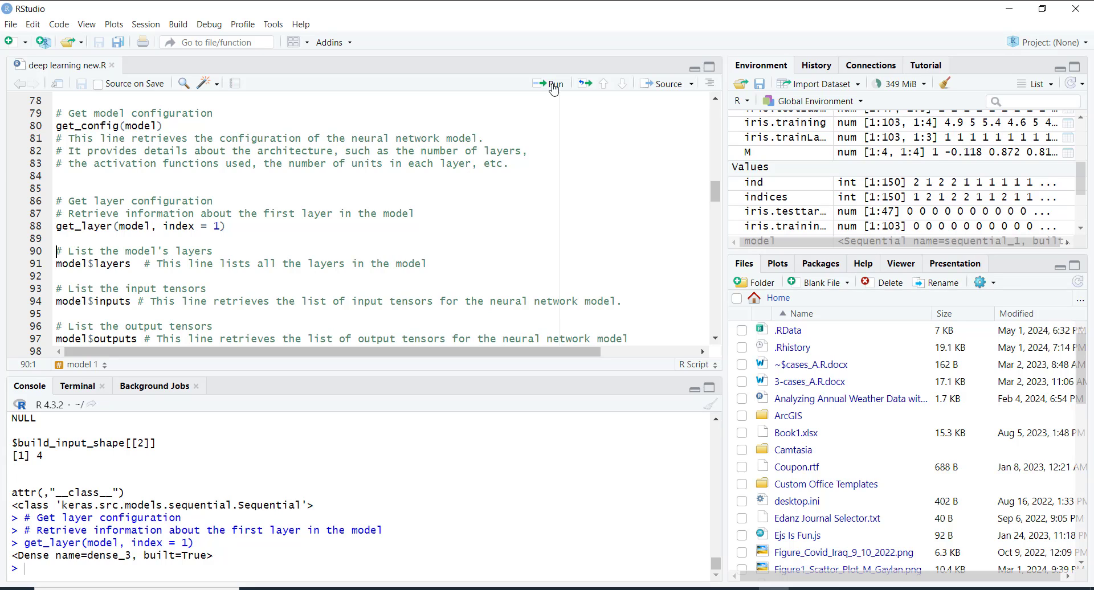
click(553, 84)
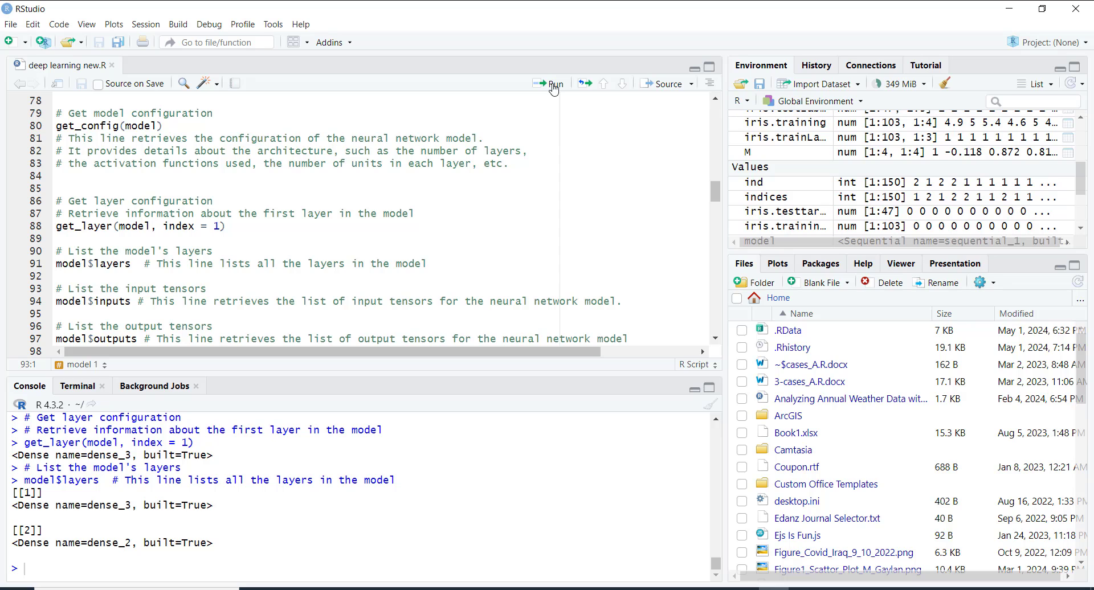
Show the model's input and output tensors, then compile with categorical crossentropy, Adam, accuracy
click(555, 84)
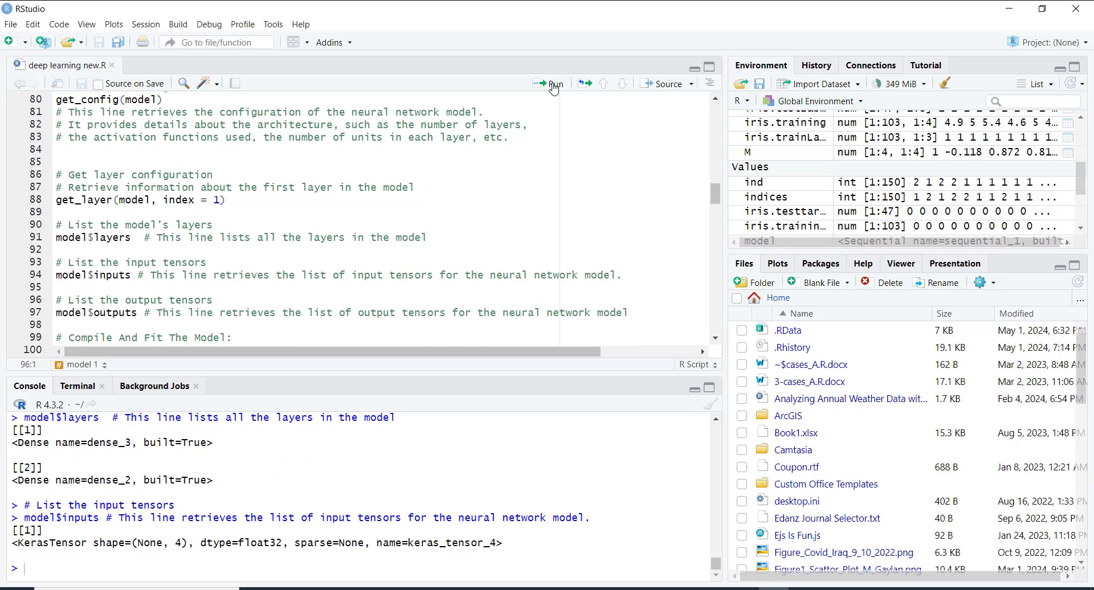
click(553, 83)
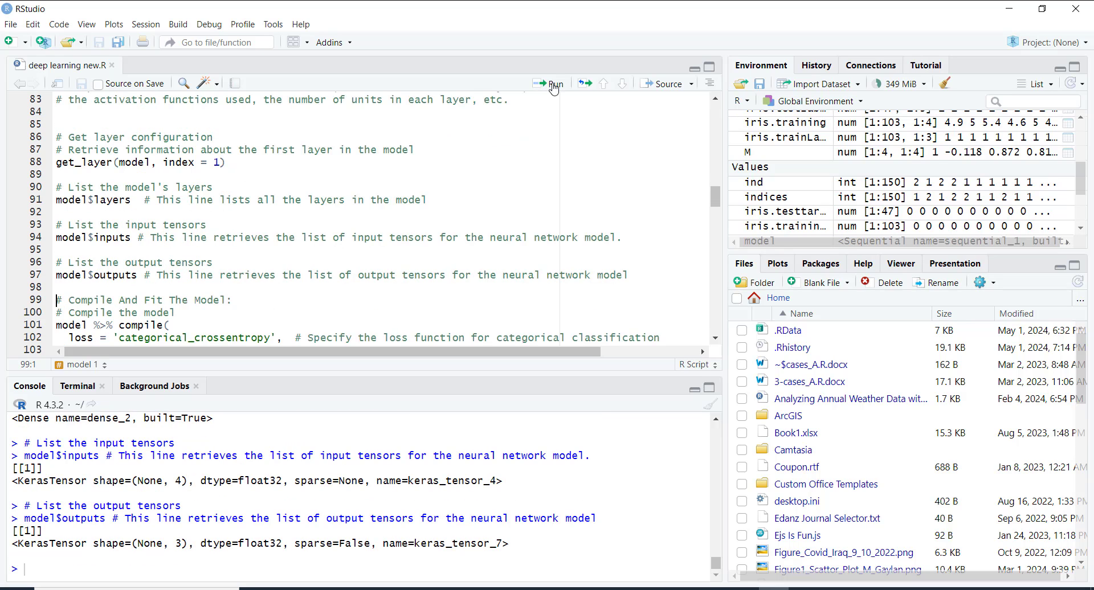
click(553, 83)
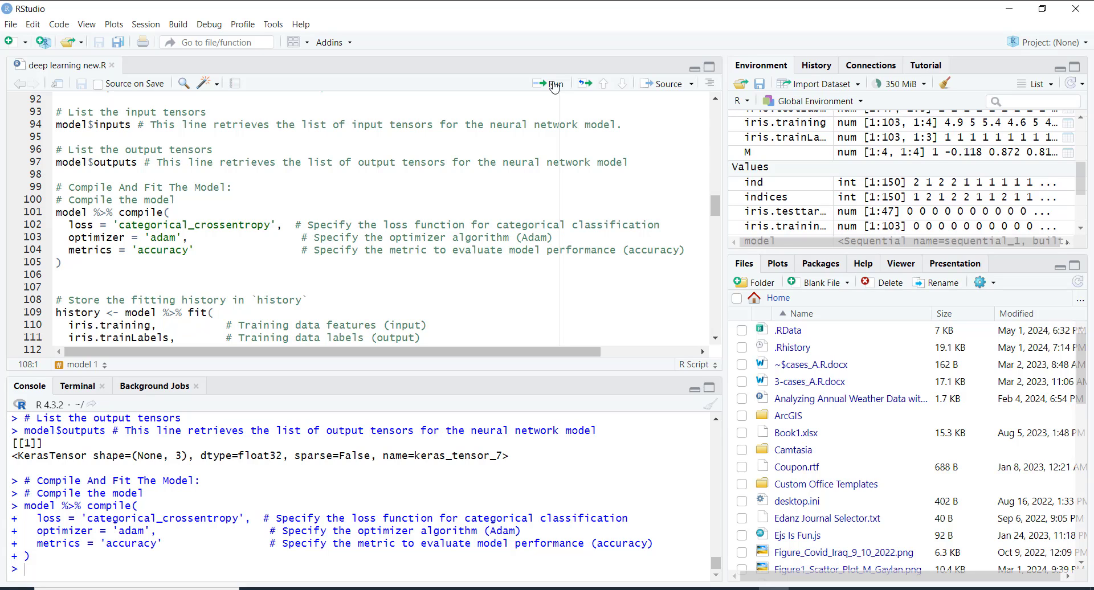
mouse_move(543, 92)
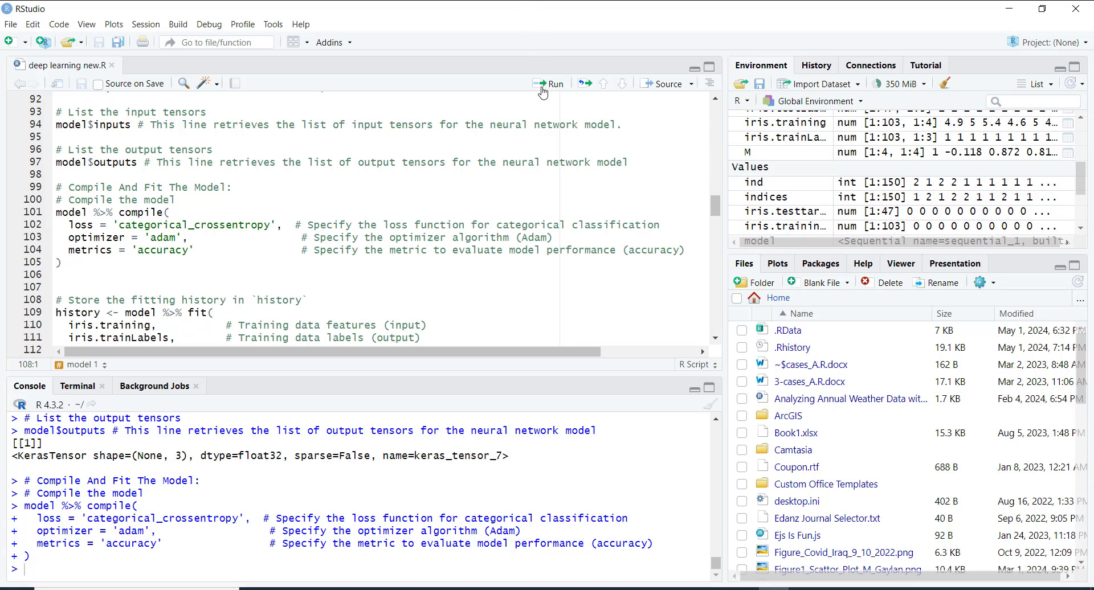
Run fit() for 200 epochs, storing the training history with validation curves
click(553, 83)
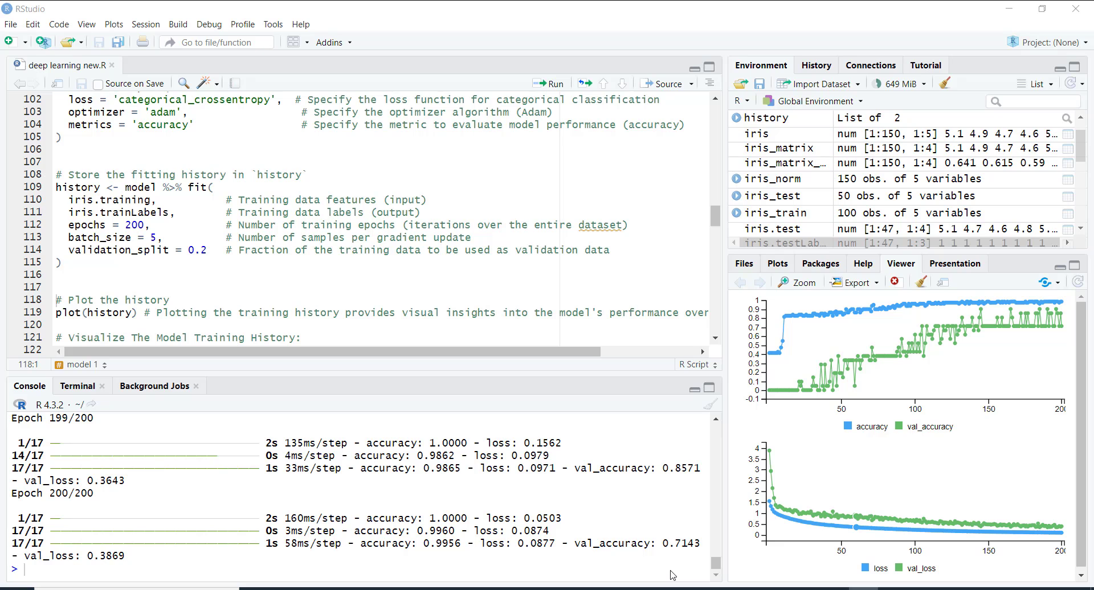
Plot training vs validation loss with a train/test legend, then training vs validation accuracy
click(553, 83)
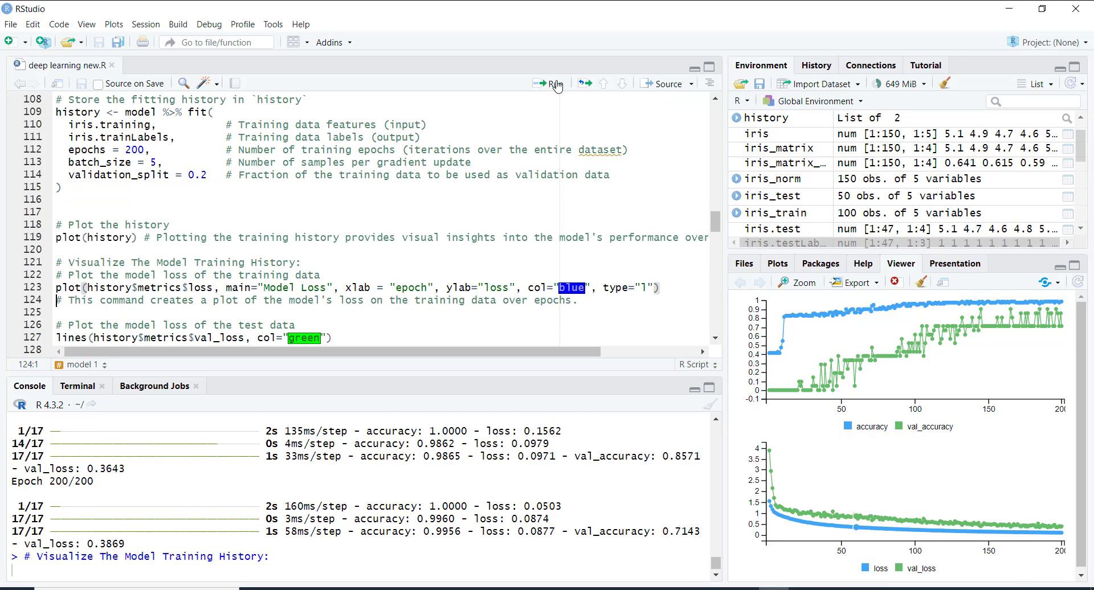
click(553, 83)
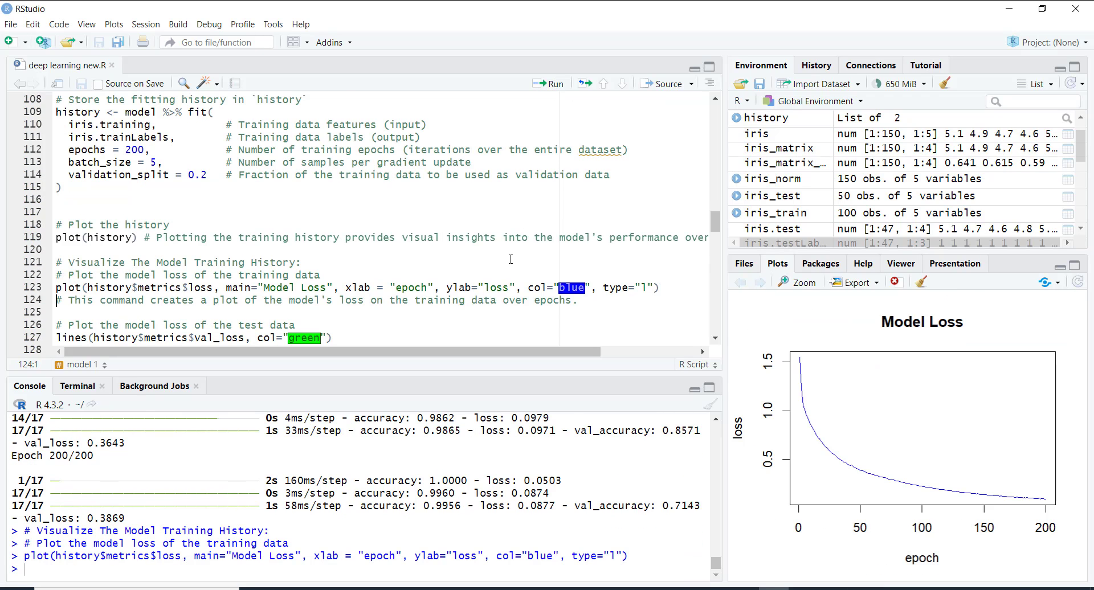
click(550, 84)
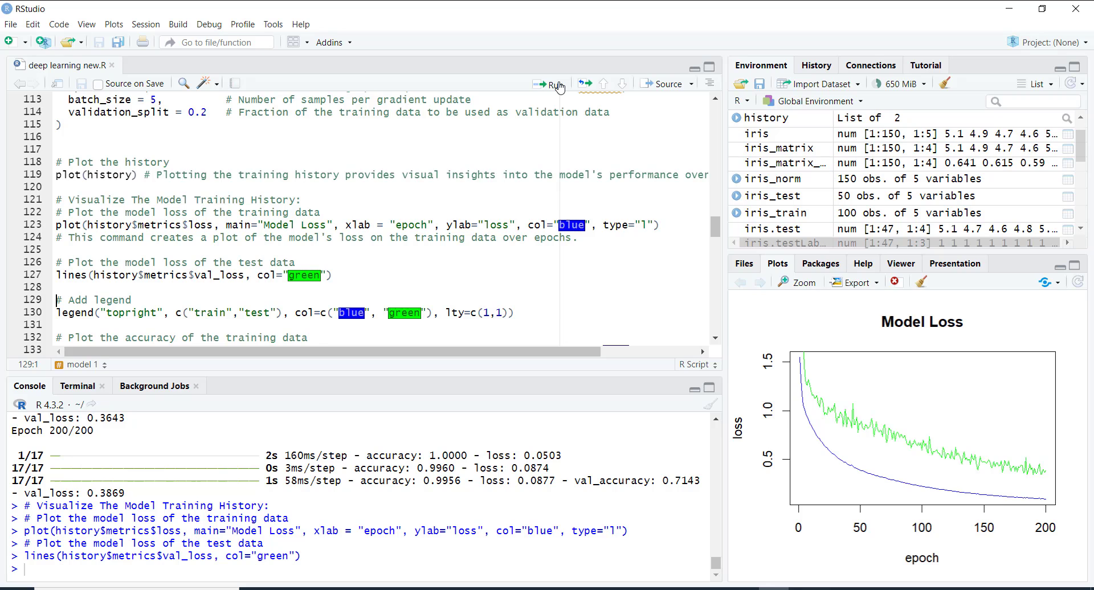
click(554, 83)
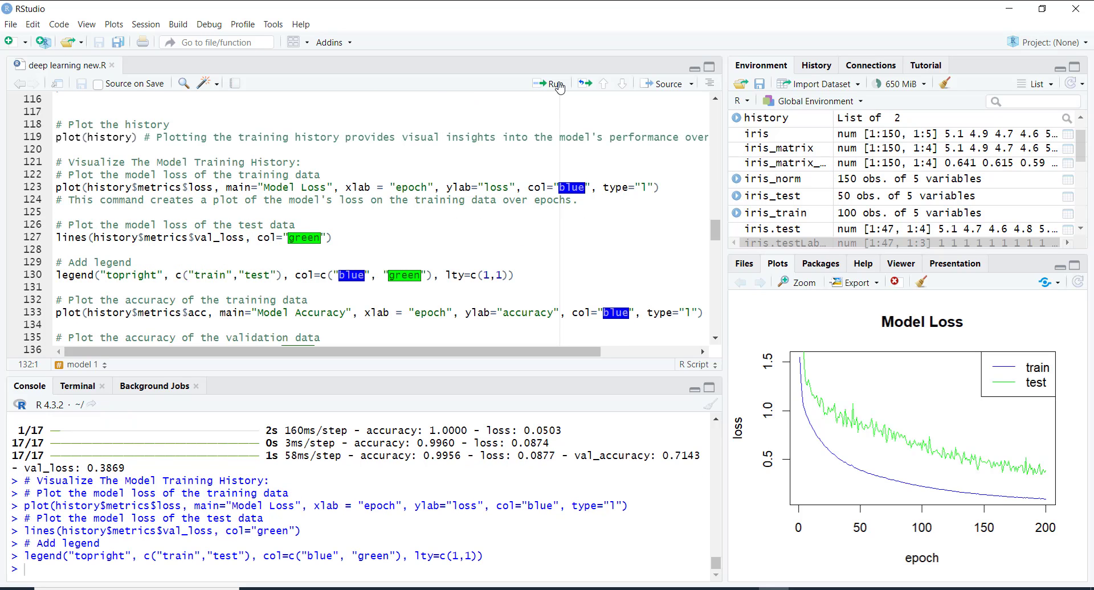
click(551, 83)
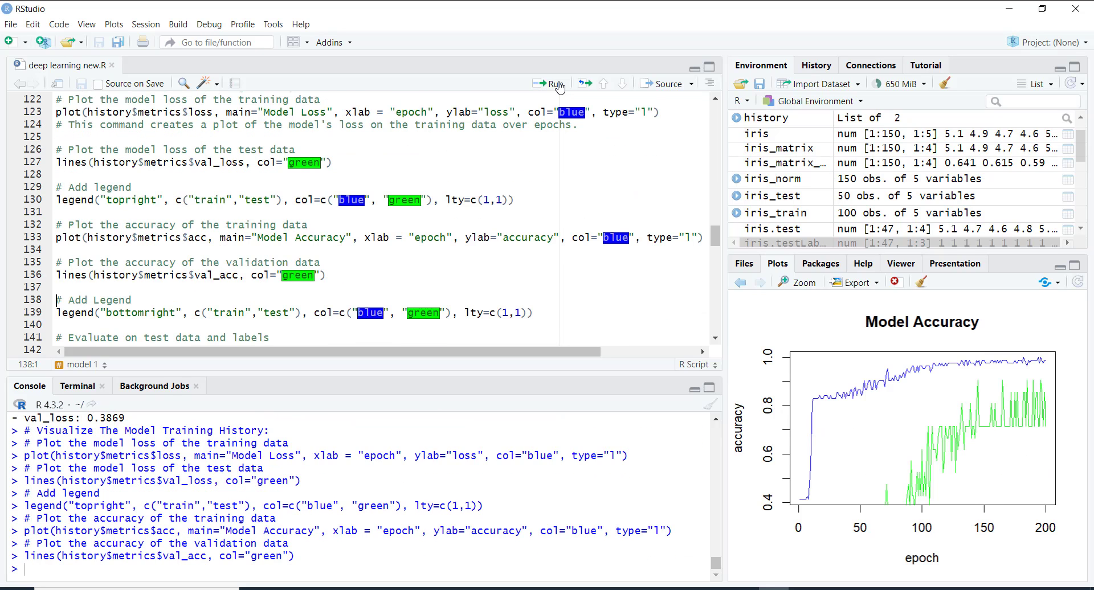
click(550, 84)
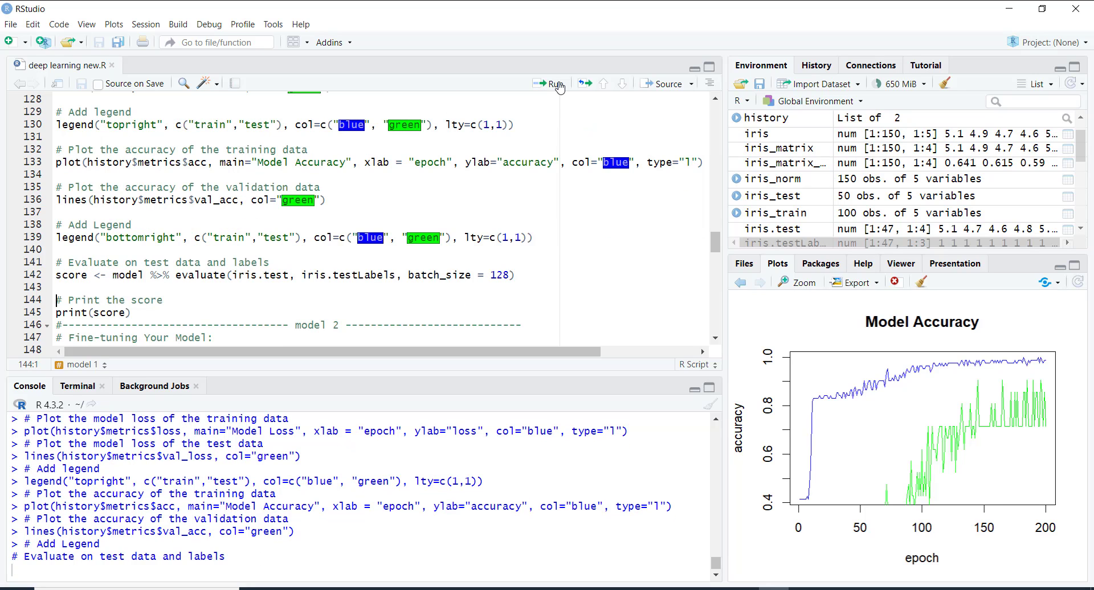
Evaluate on test data, print the score (~0.936 accuracy, 0.172 loss), and initialize model2
click(550, 84)
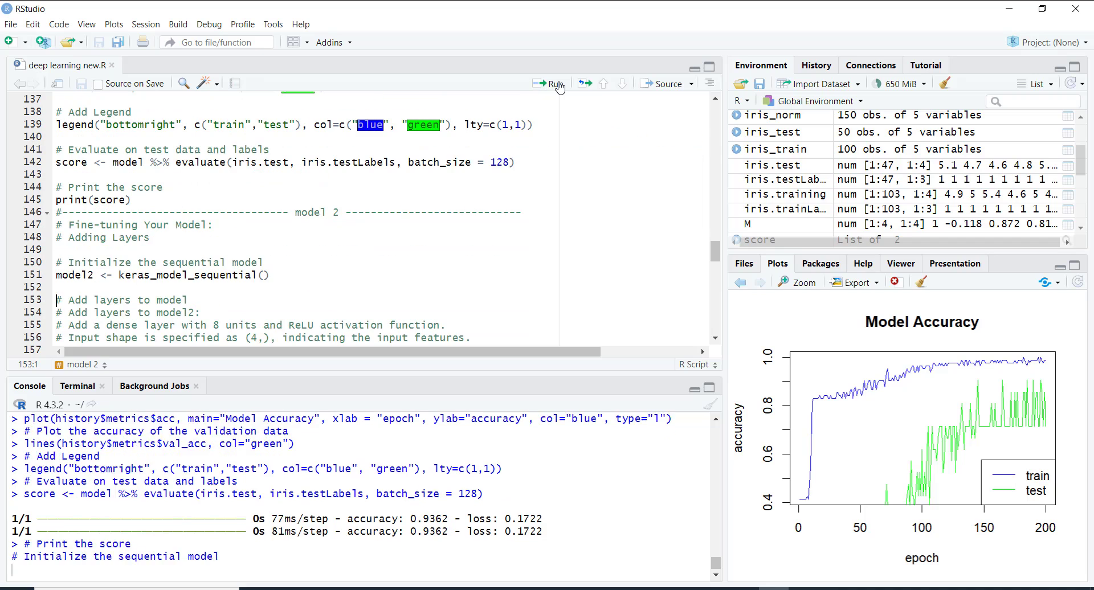
click(553, 83)
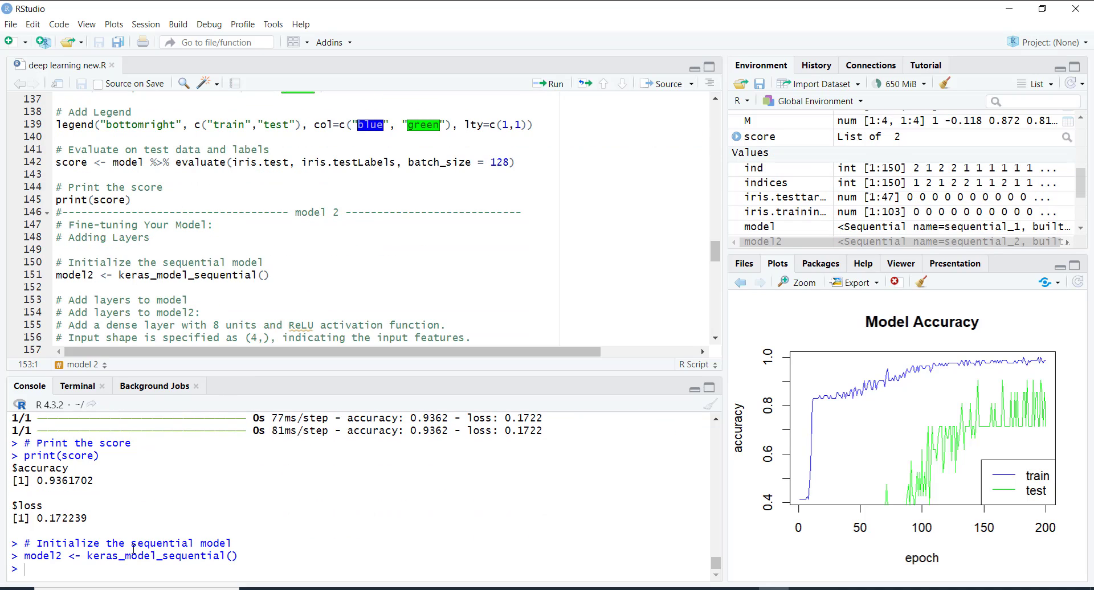
click(129, 200)
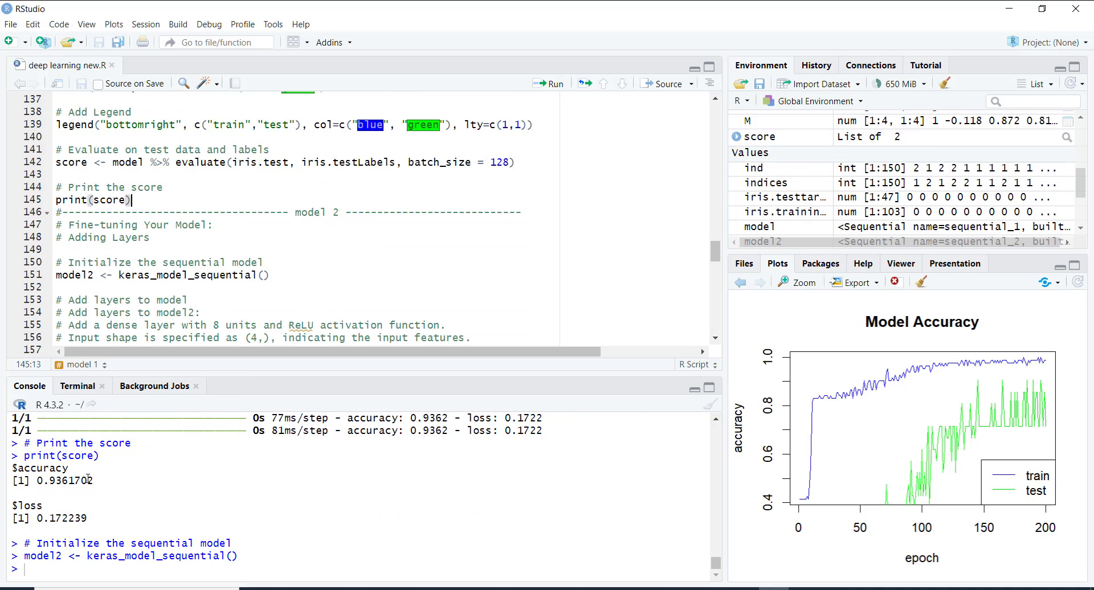